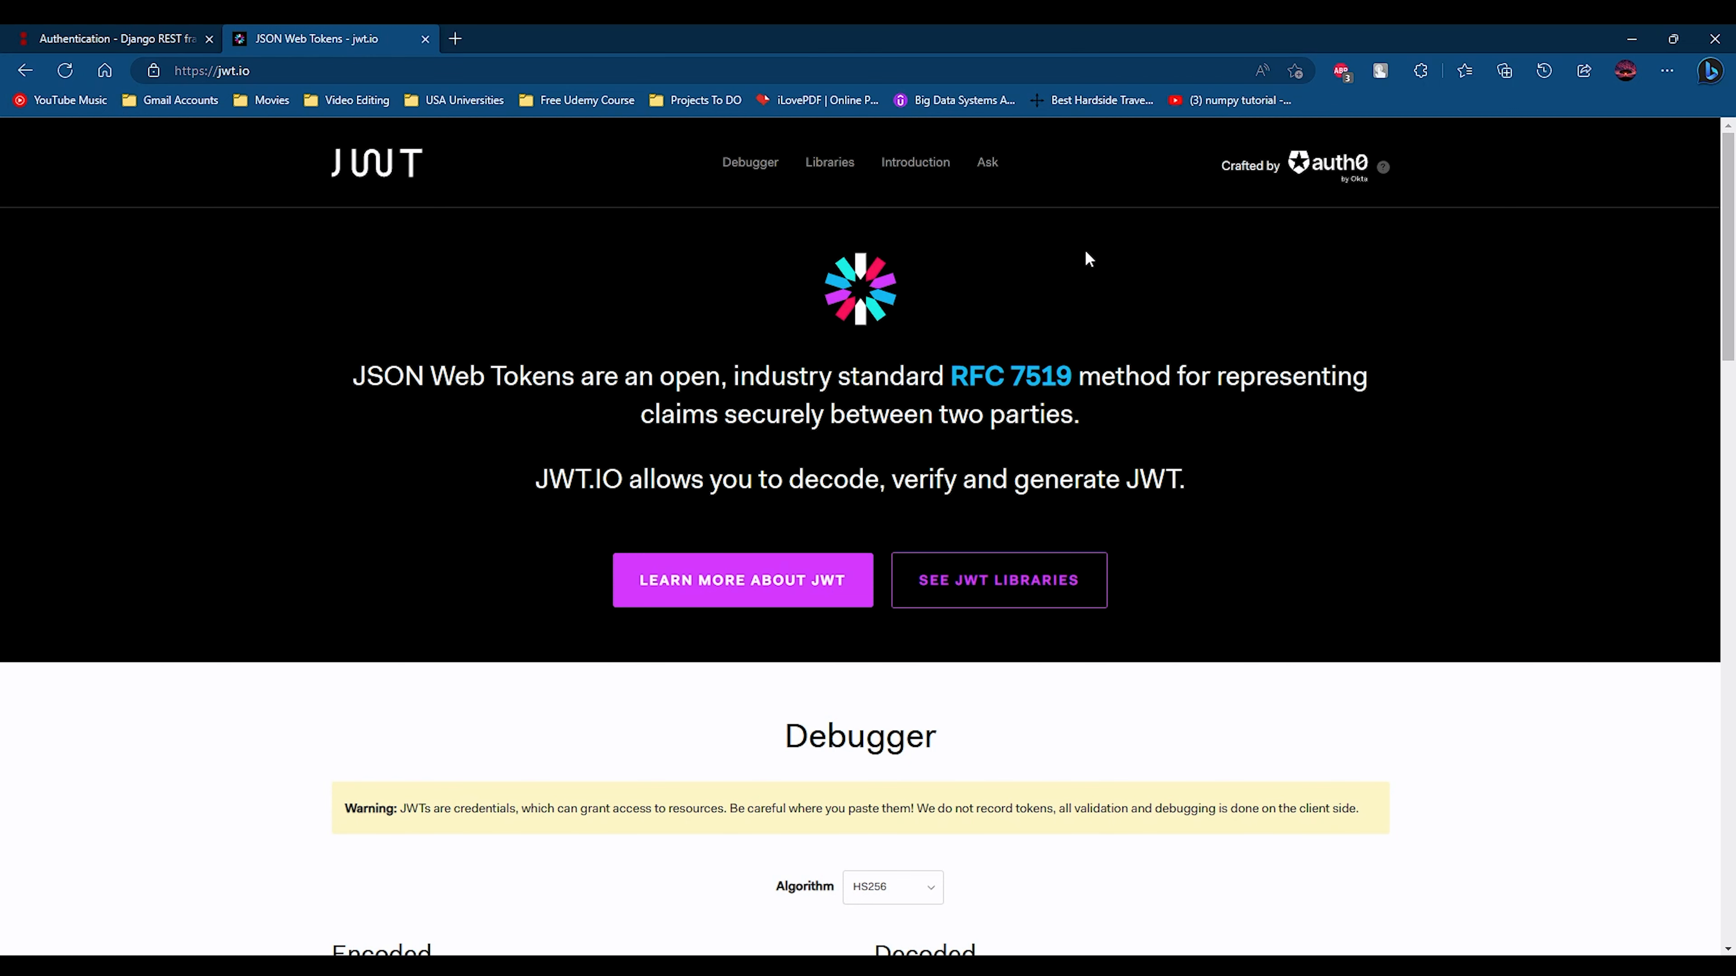
{"action": "mouse_move", "coordinate": [1142, 361]}
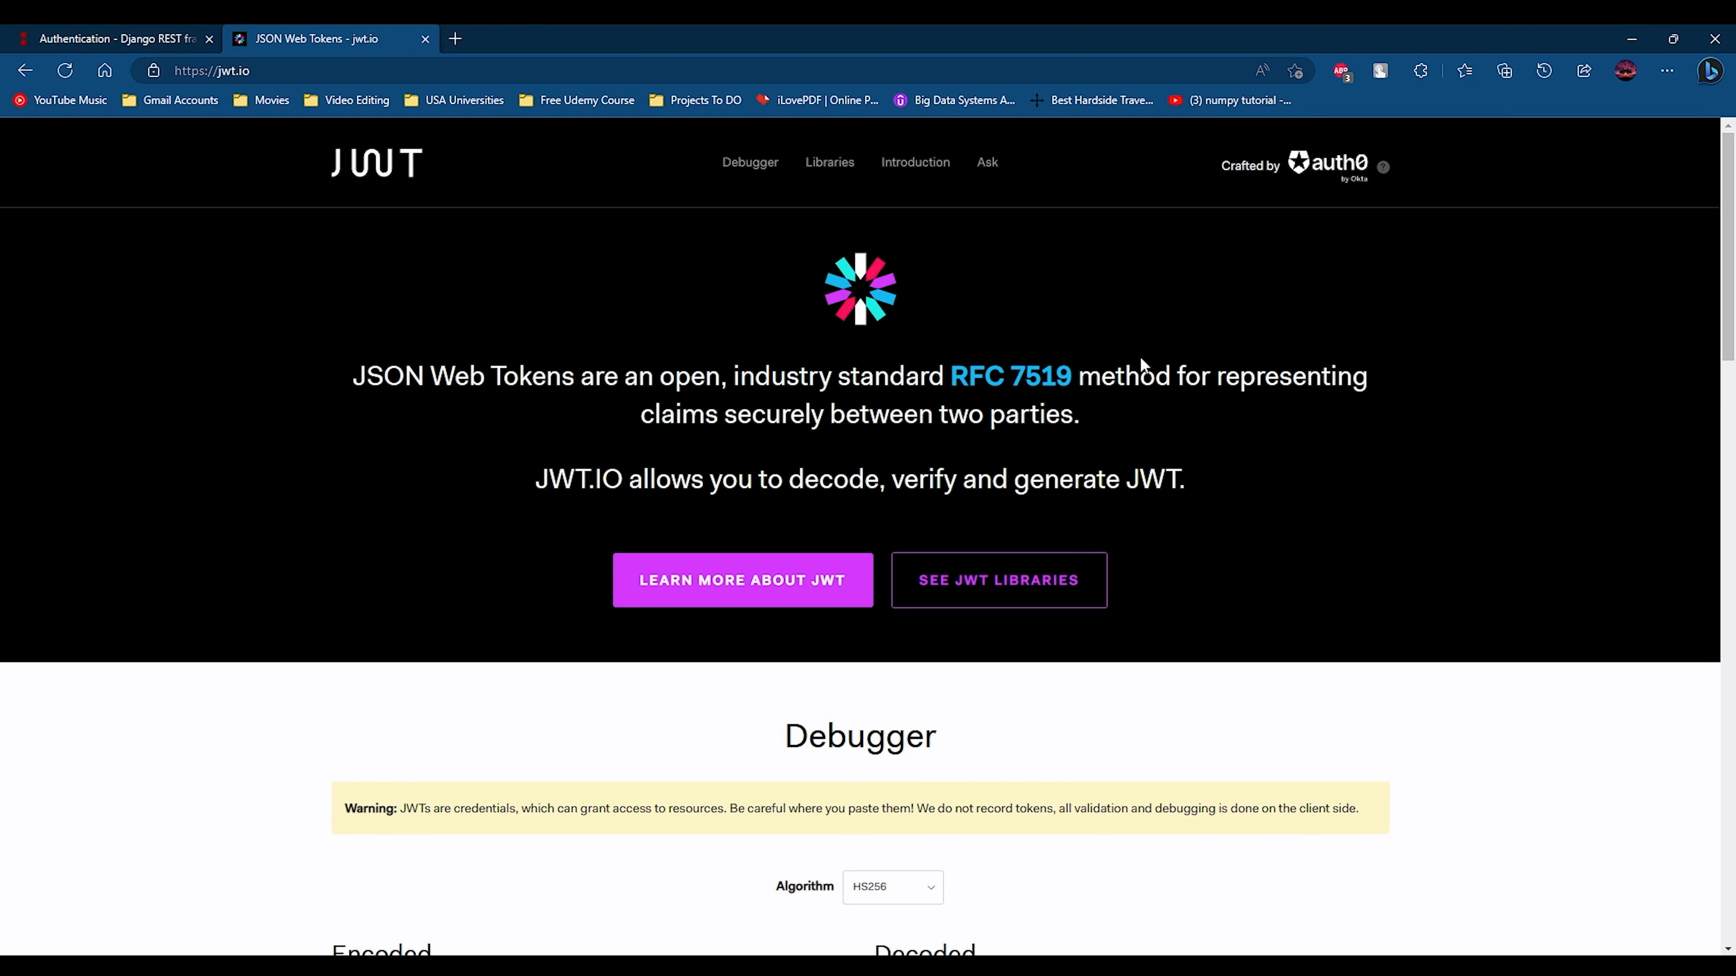
{"action": "mouse_move", "coordinate": [1635, 229]}
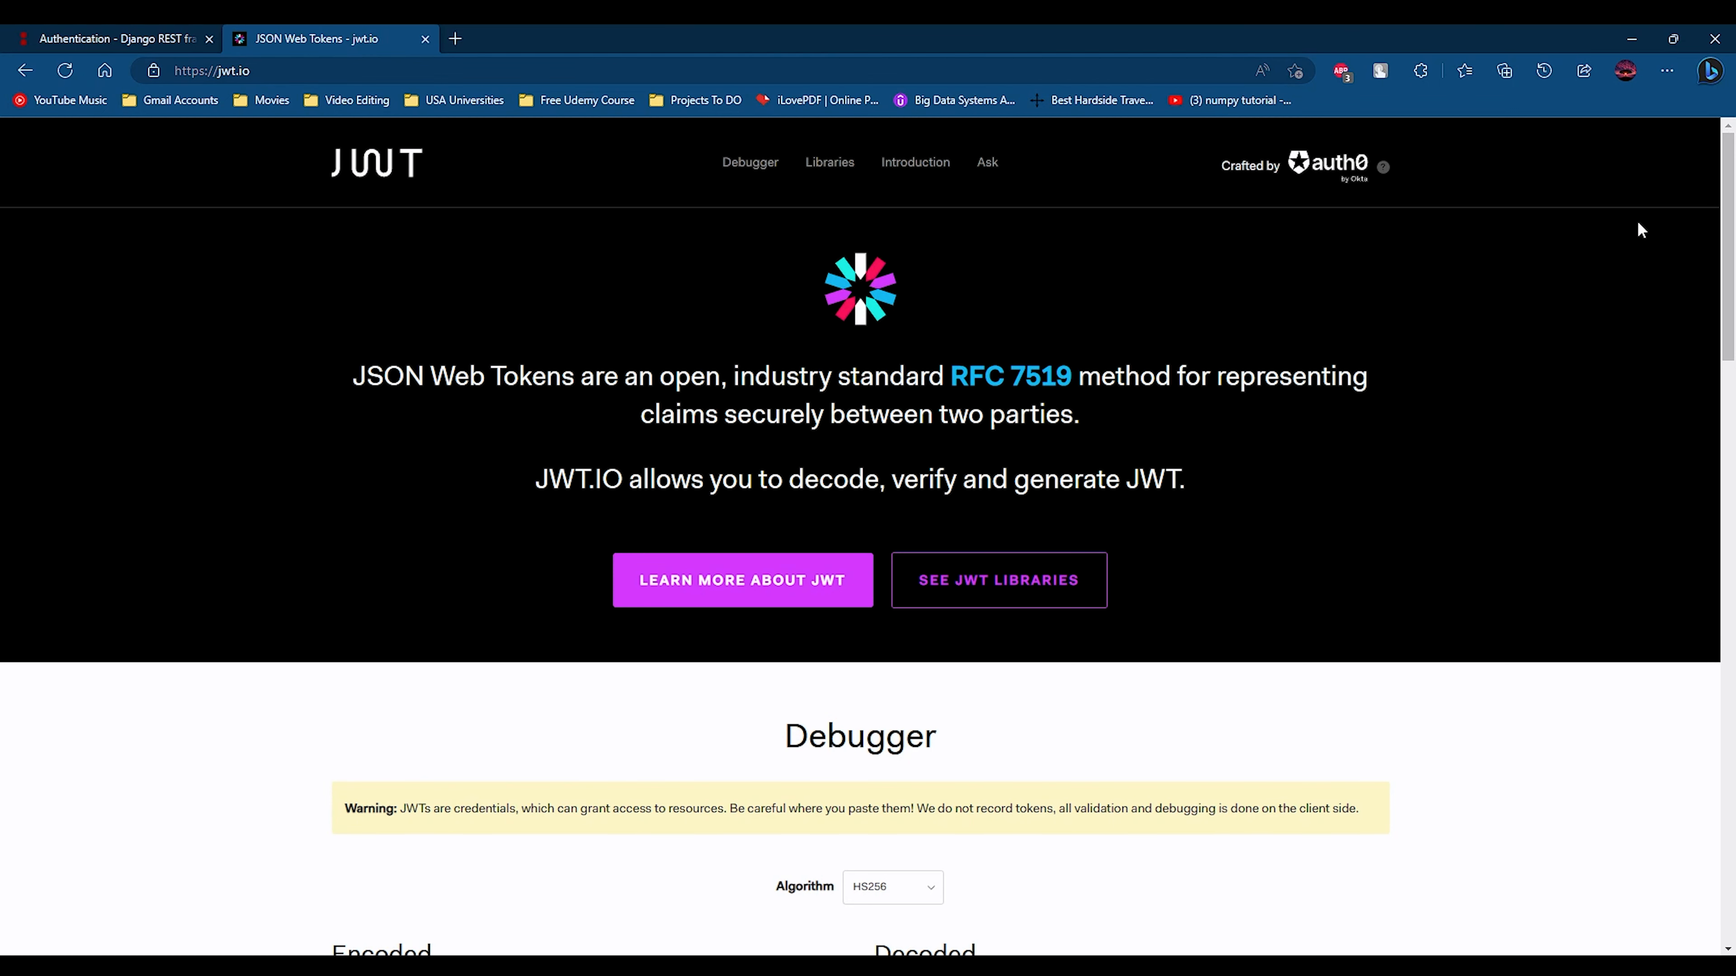